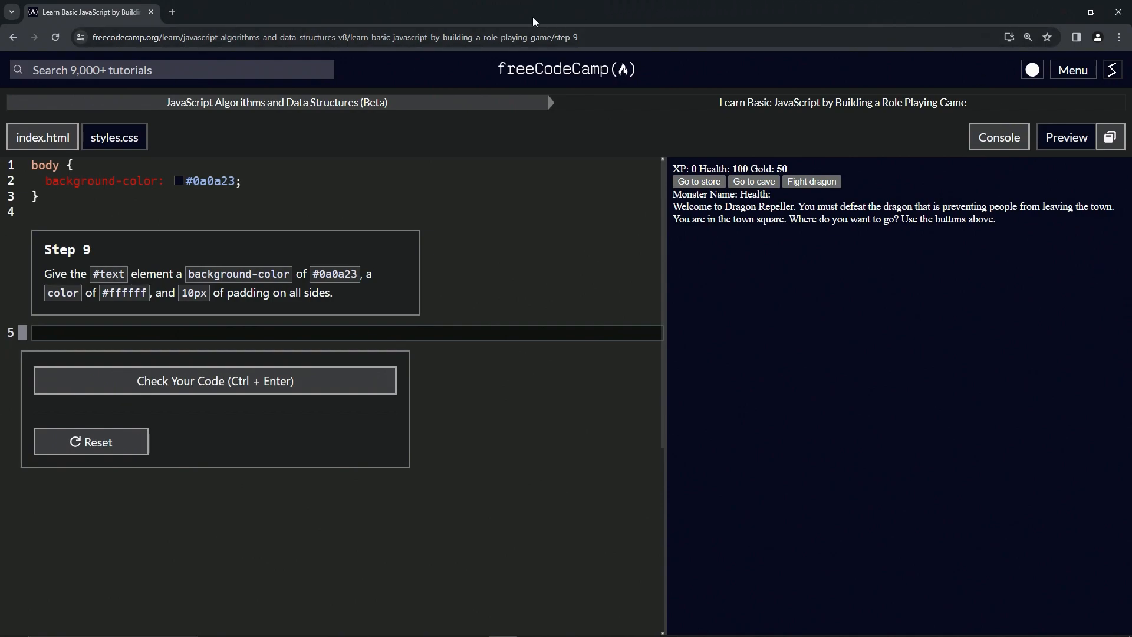
pyautogui.moveTo(149, 103)
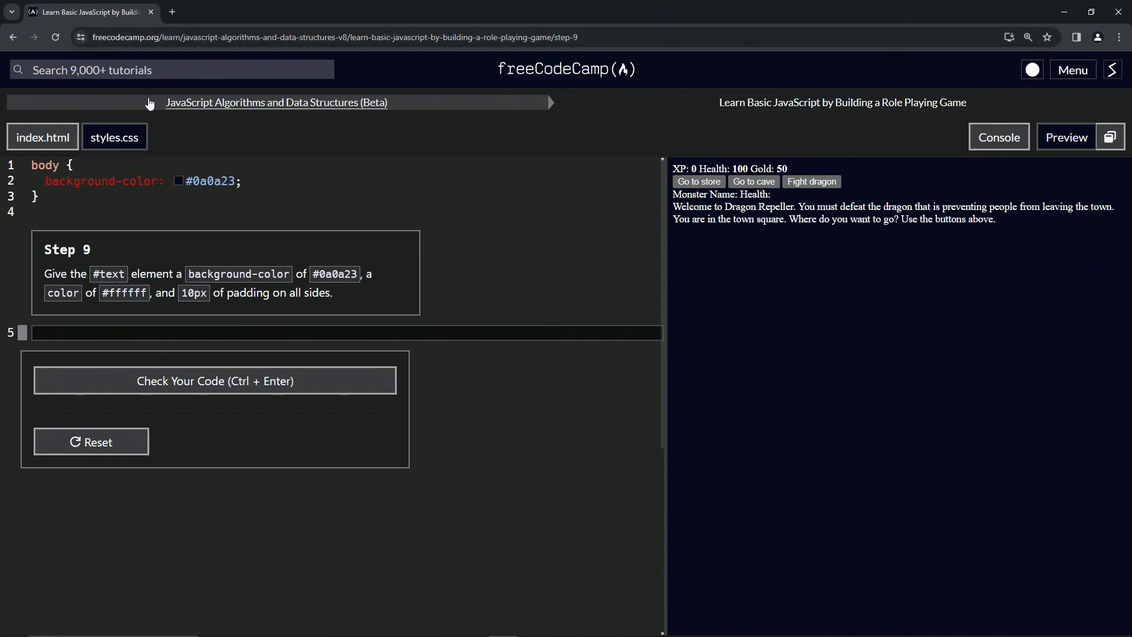
pyautogui.moveTo(382, 122)
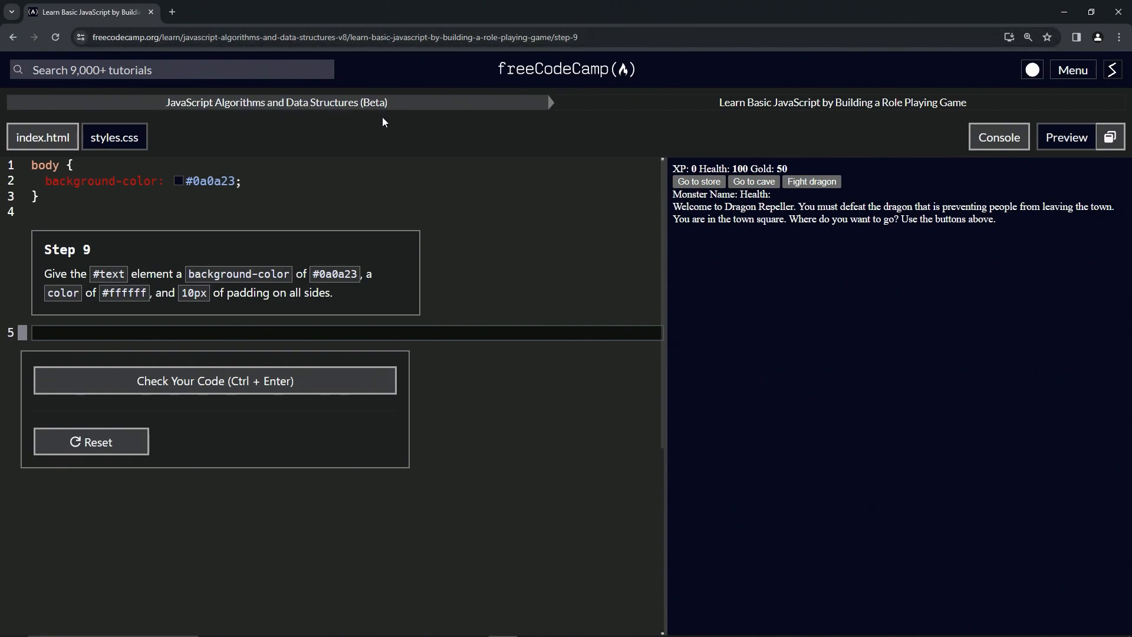
pyautogui.moveTo(851, 119)
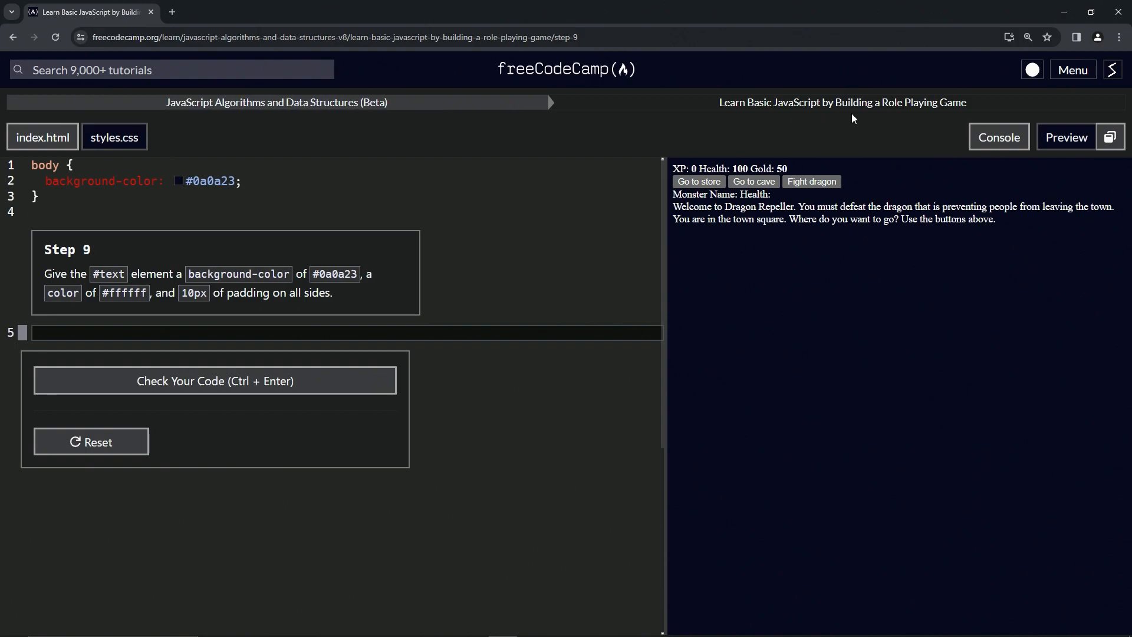
pyautogui.moveTo(18, 239)
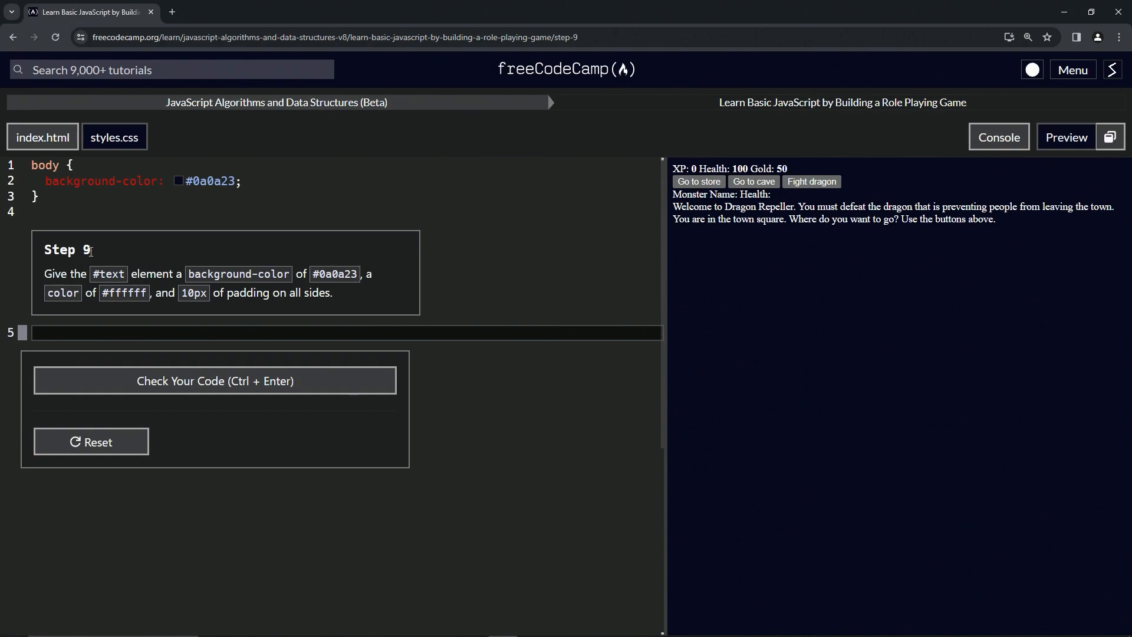
pyautogui.moveTo(202, 270)
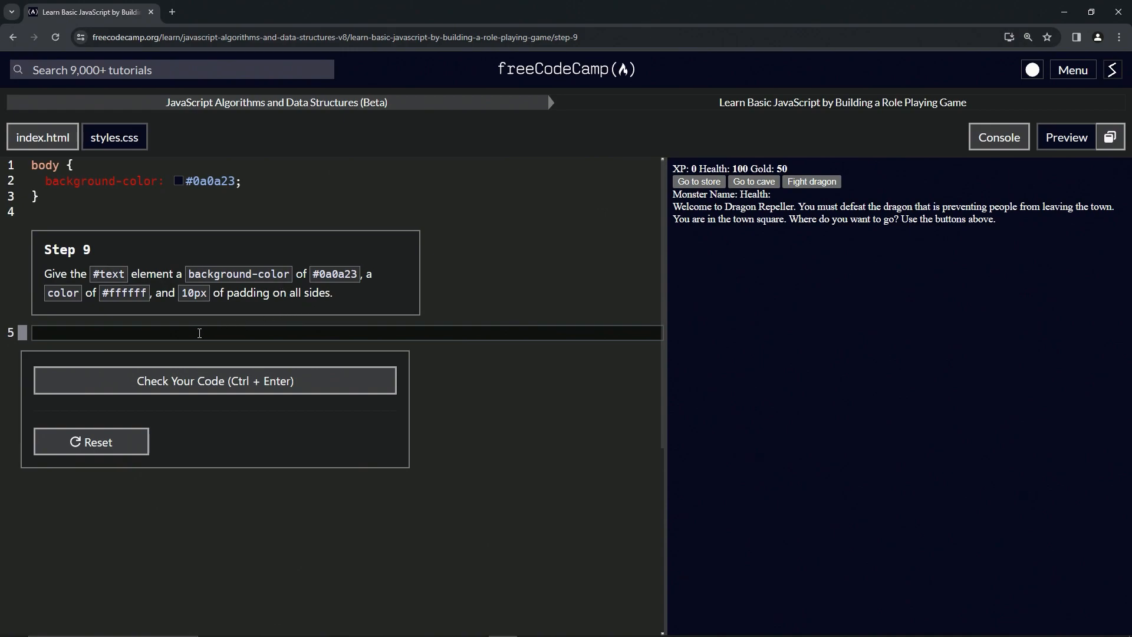
# - Create the #text rule on line 5 containing background-color: #0a0a23;
pyautogui.write('#')
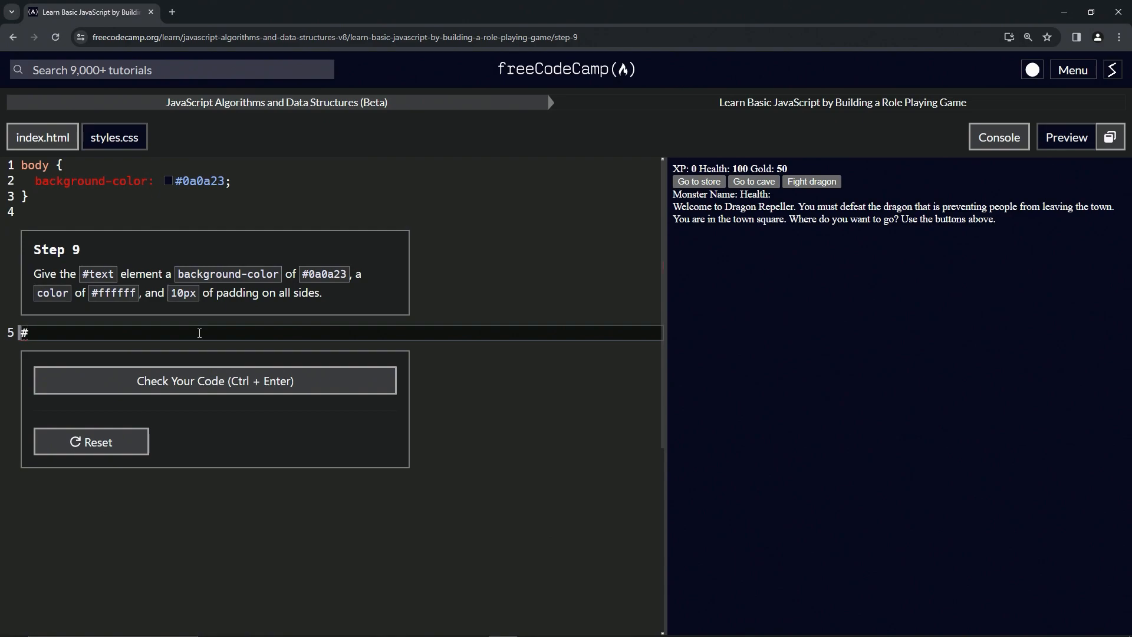
pyautogui.write('text {')
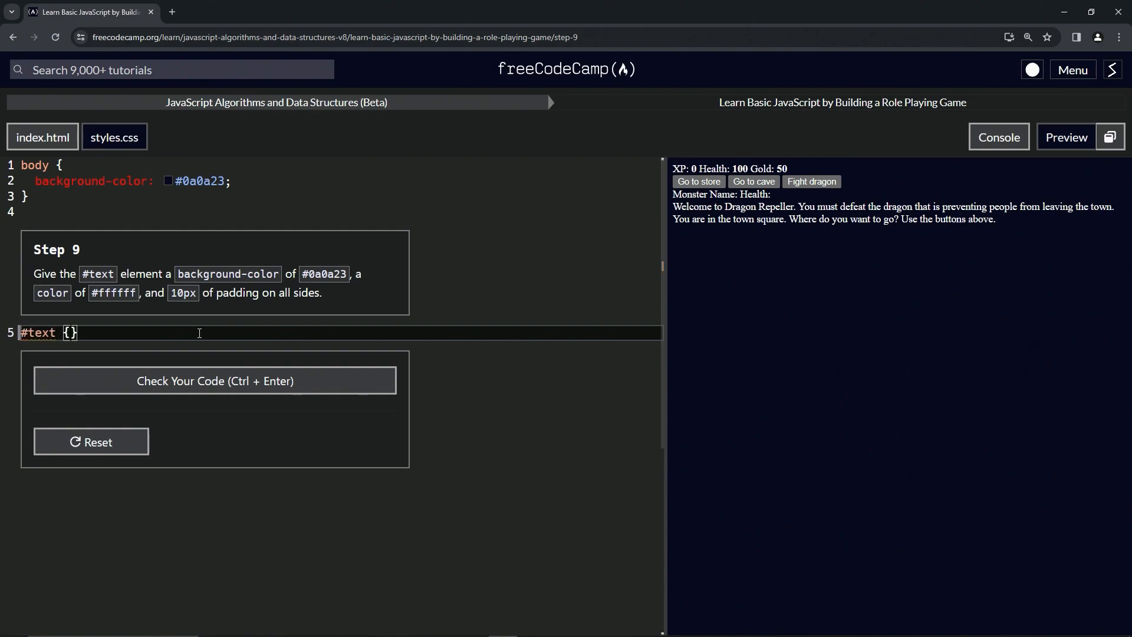
pyautogui.press('Enter')
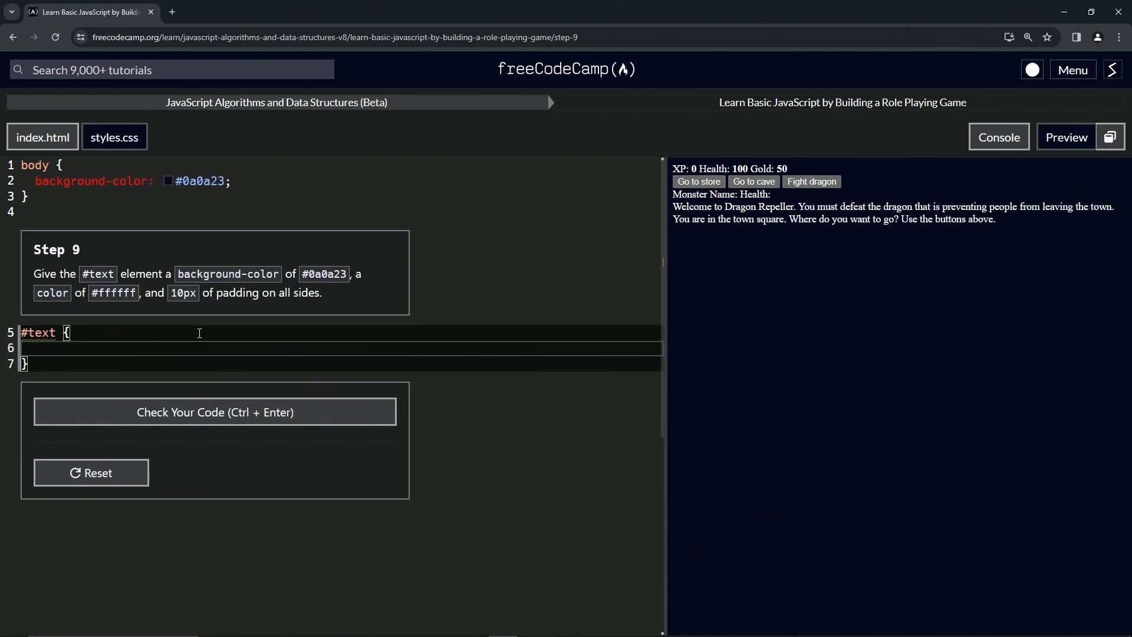
pyautogui.write('bac')
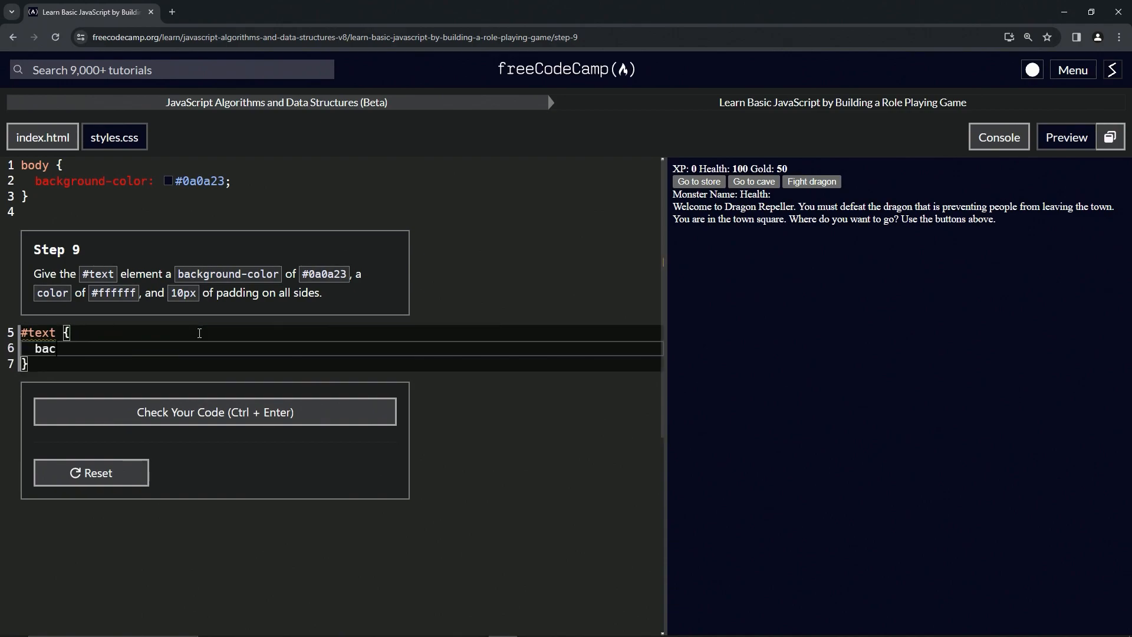
pyautogui.write('k')
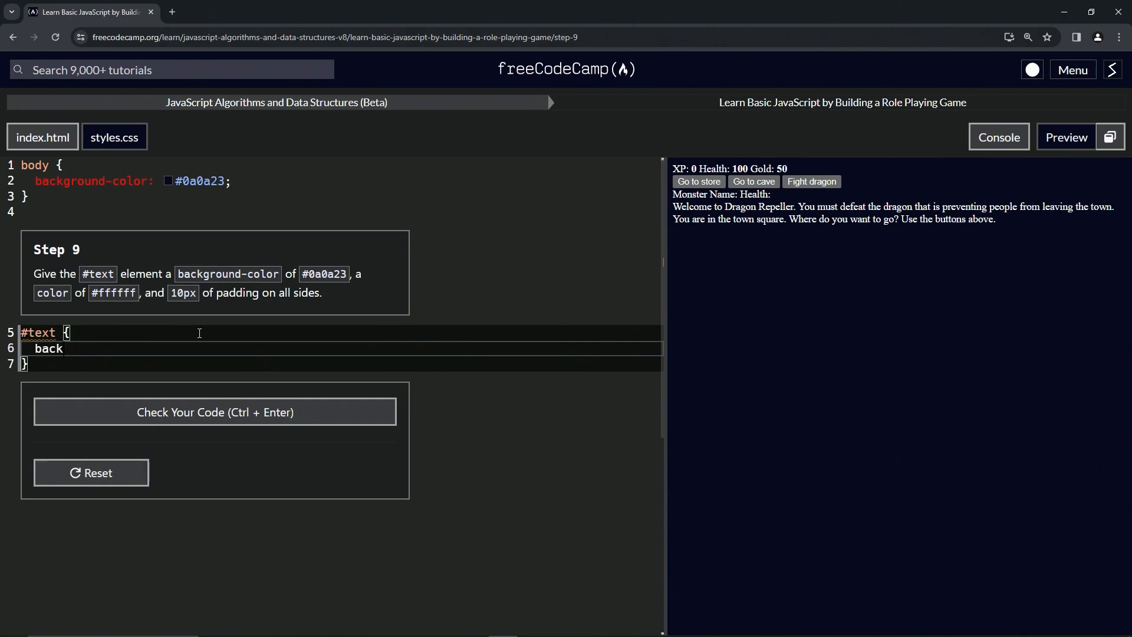
pyautogui.write('g')
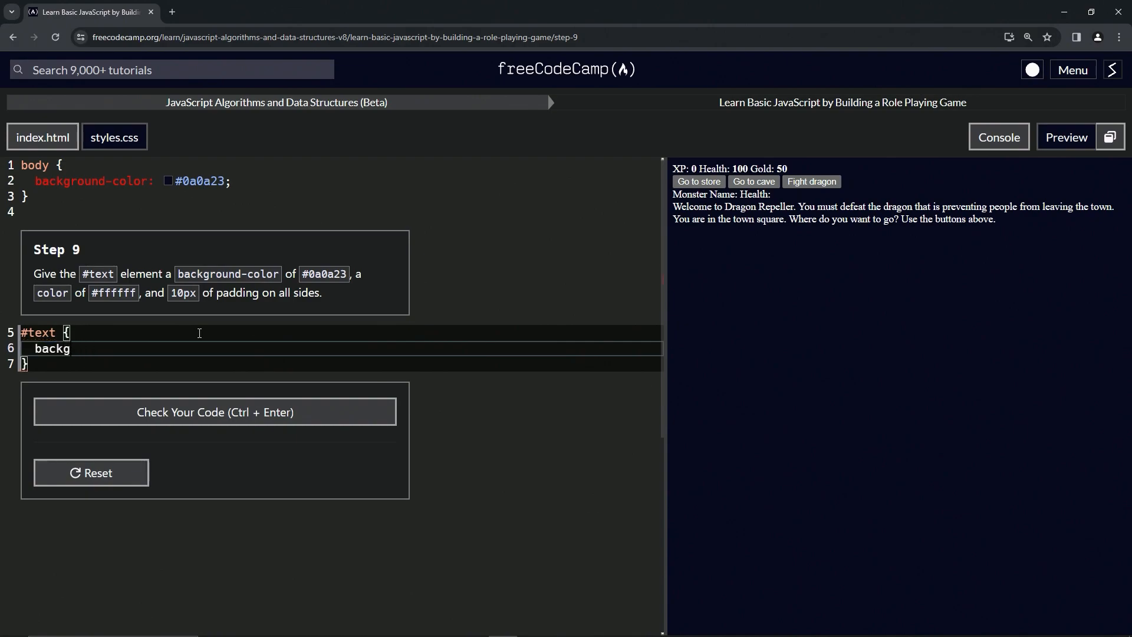
pyautogui.write('round-')
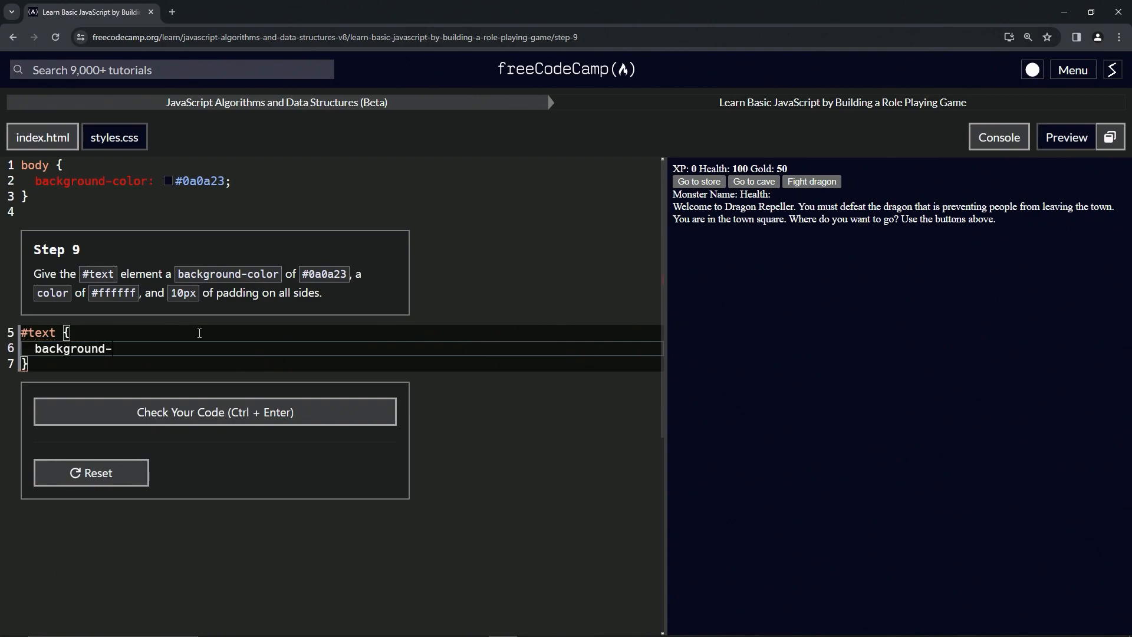
pyautogui.write('color:')
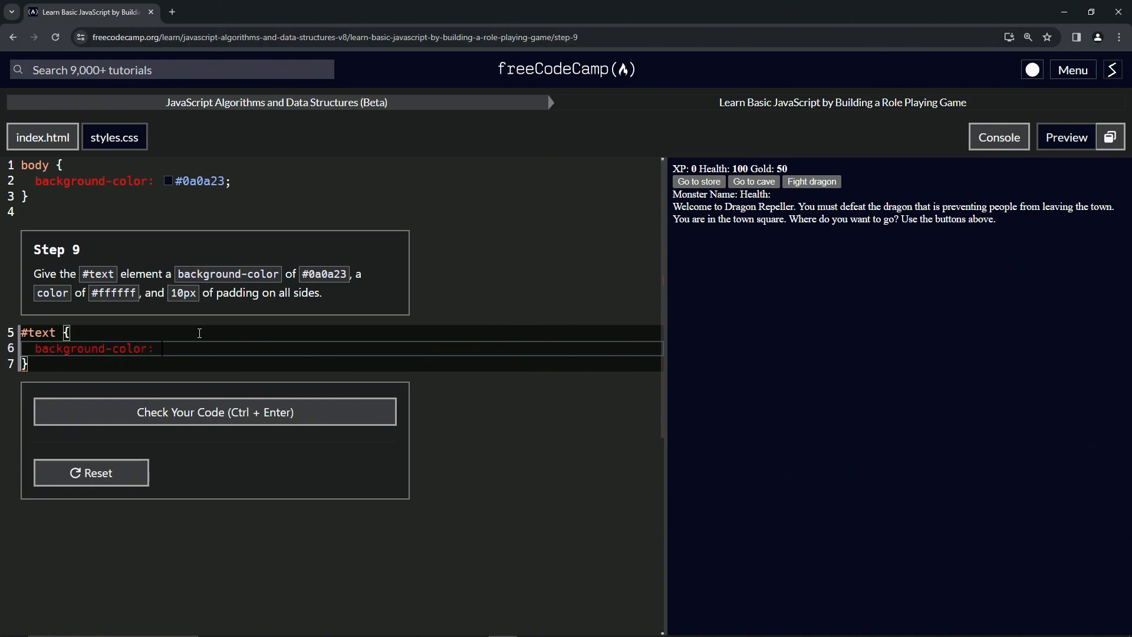
pyautogui.write('#0z')
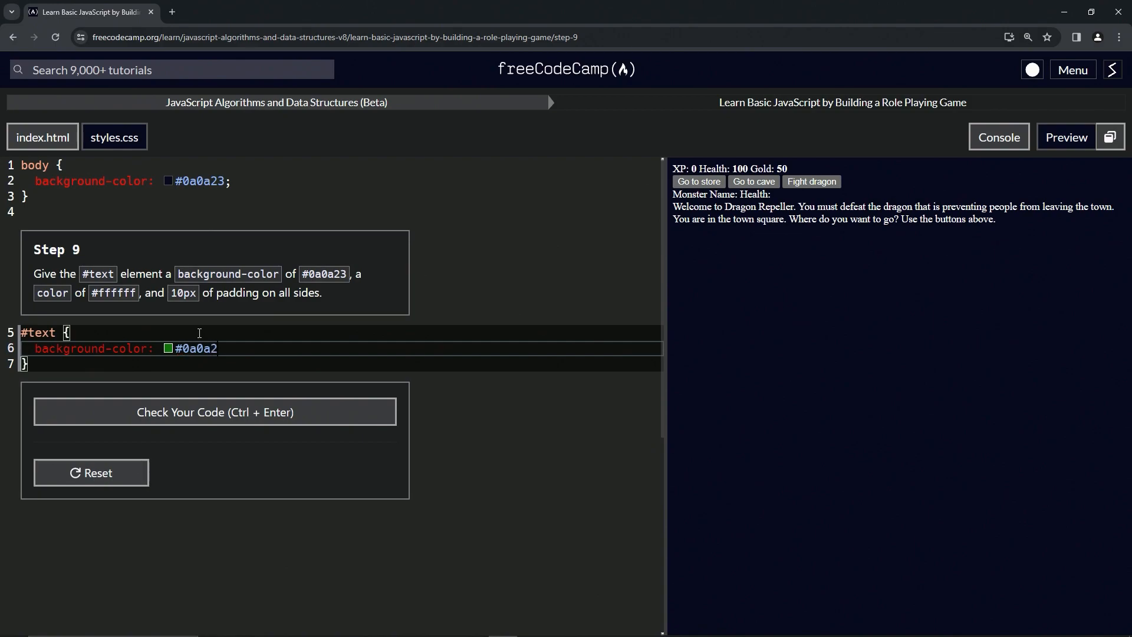
pyautogui.write('3;')
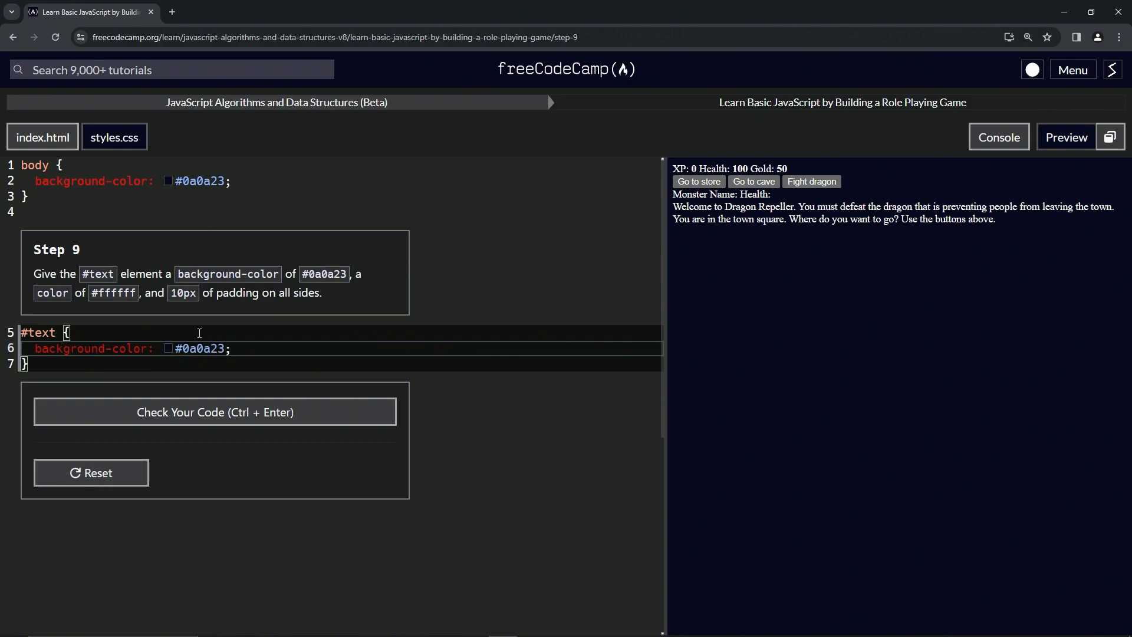
# - Add a color: #ffffff; declaration to the #text rule
pyautogui.write('colo')
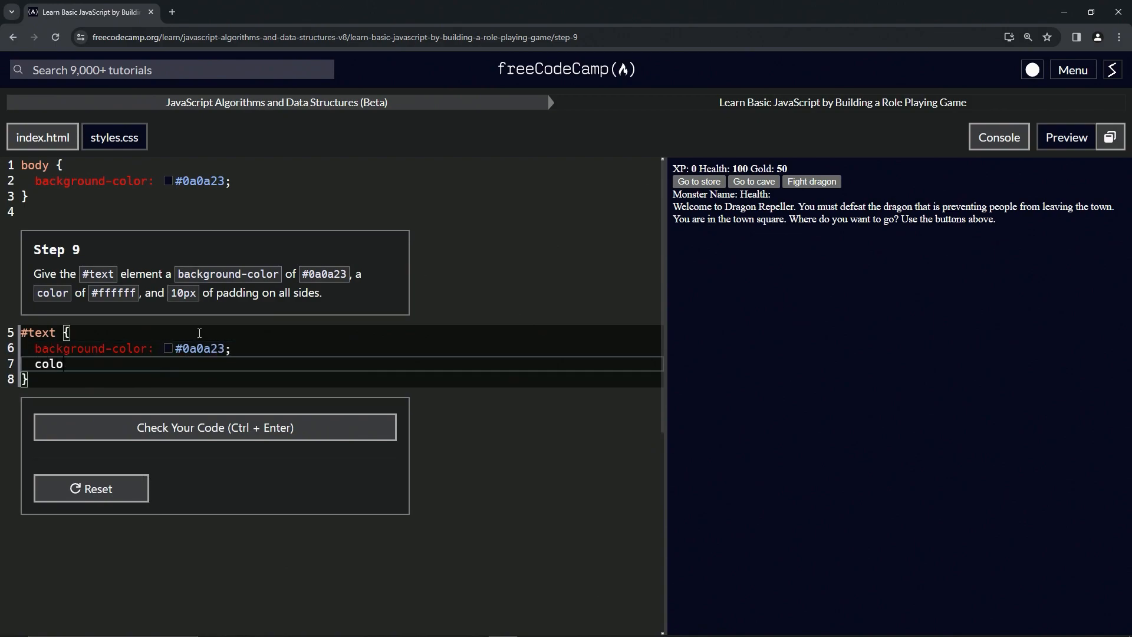
pyautogui.write('r:')
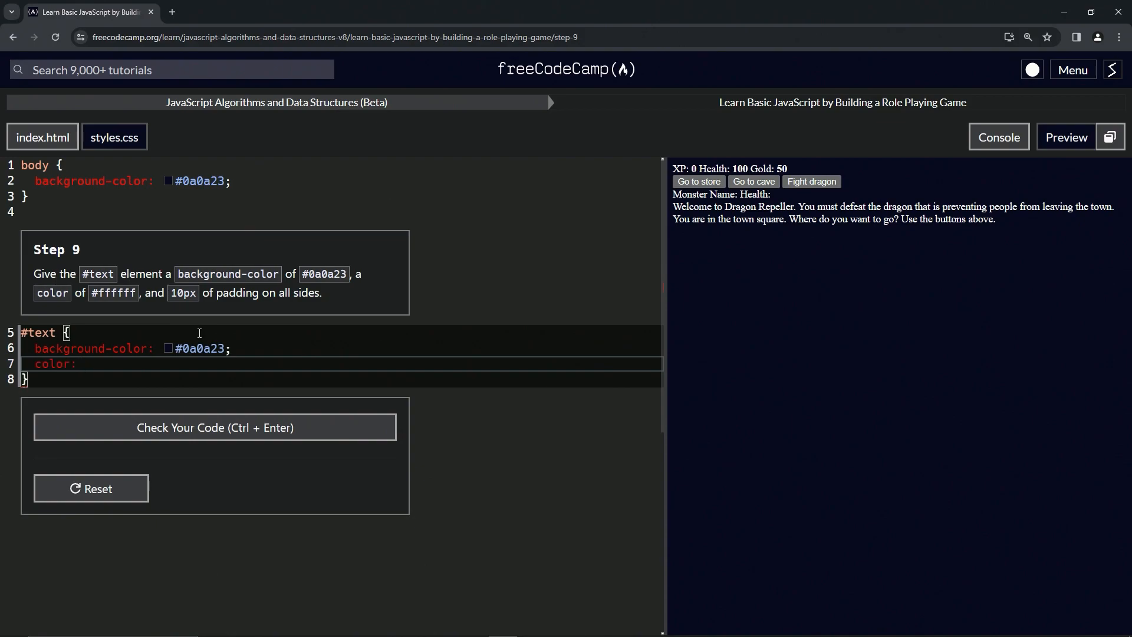
pyautogui.press('Enter')
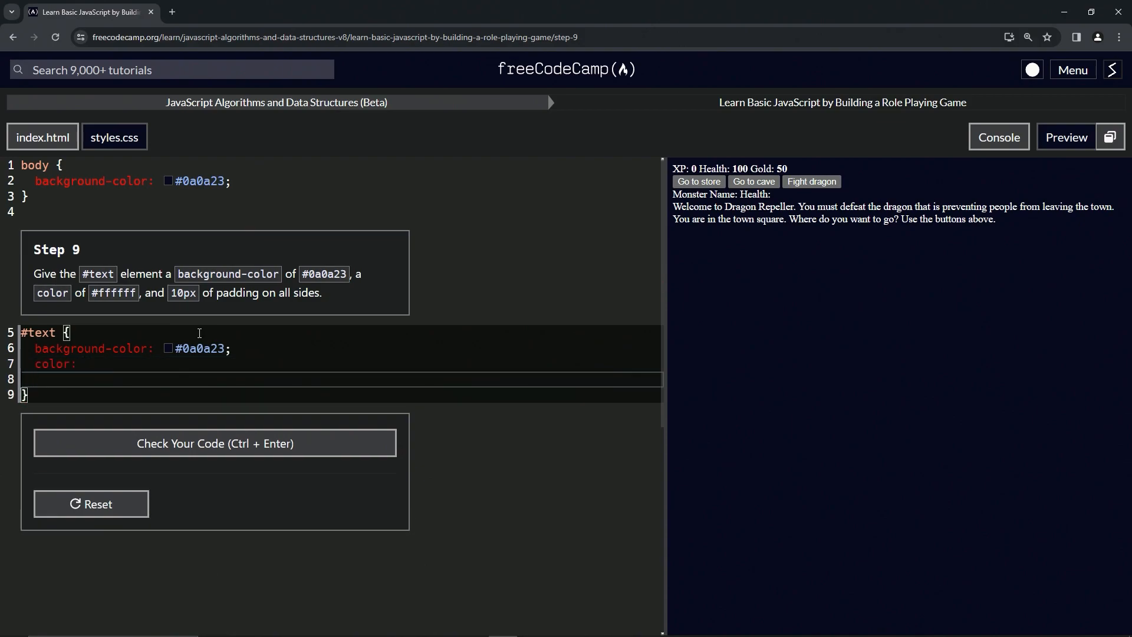
pyautogui.write('#')
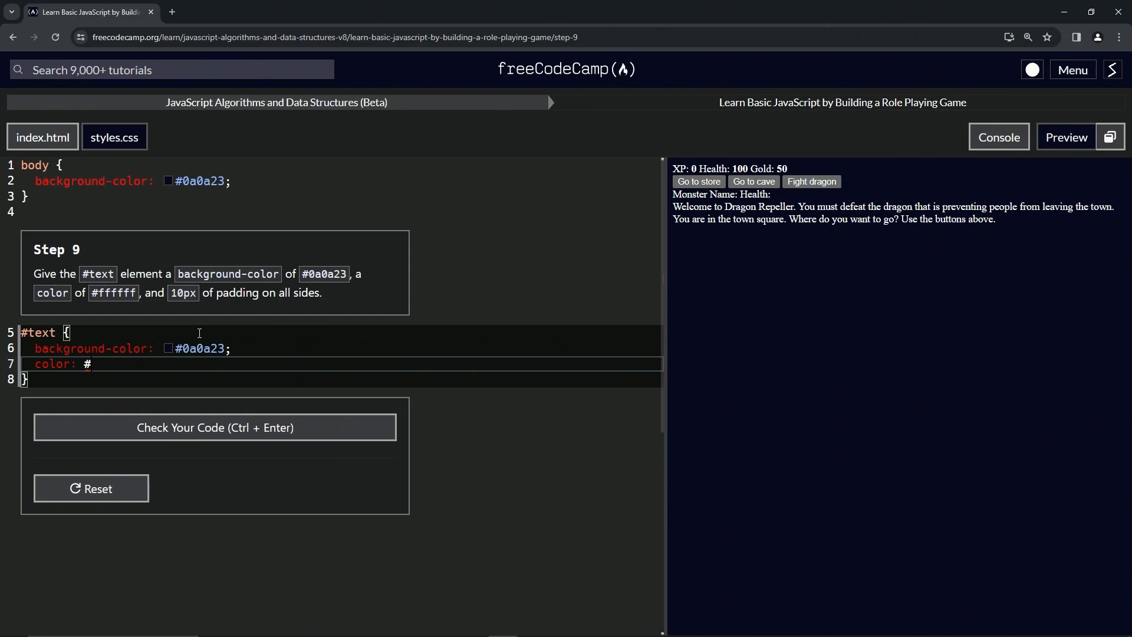
pyautogui.write('ffffff')
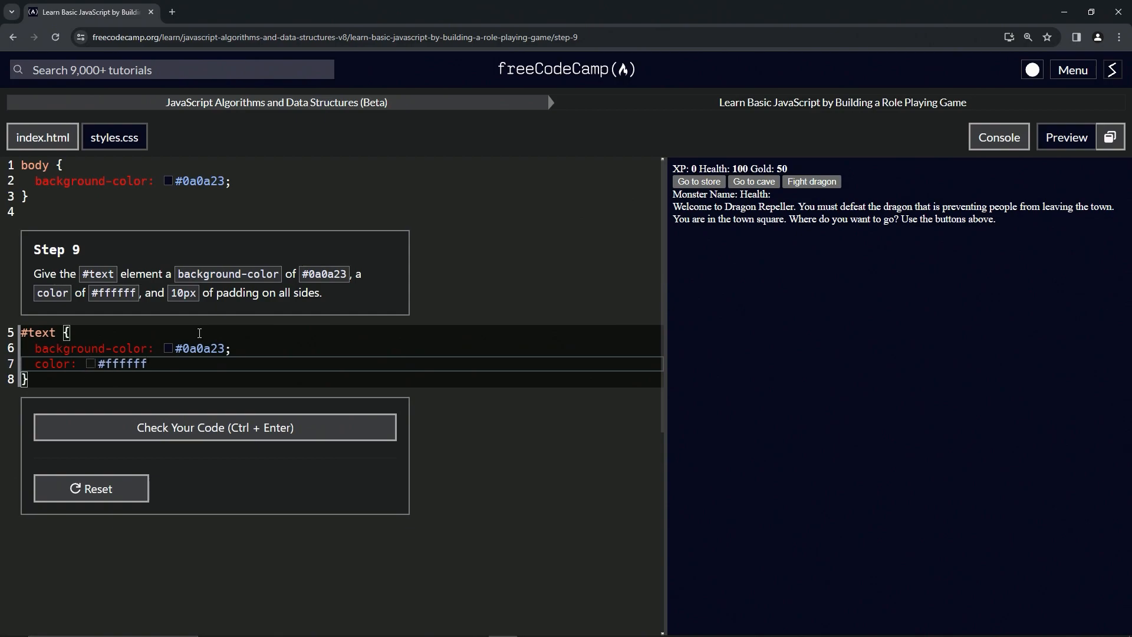
pyautogui.write(';')
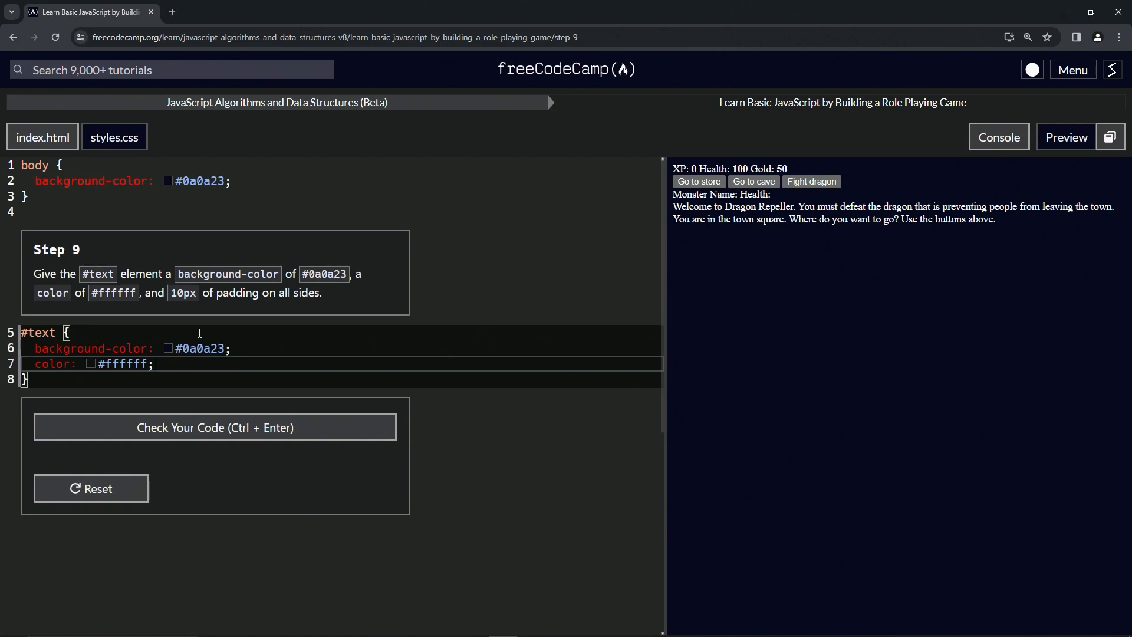
# - Add padding: 10px;, pass the step 9 check, and submit to reach Step 10
pyautogui.press('Enter')
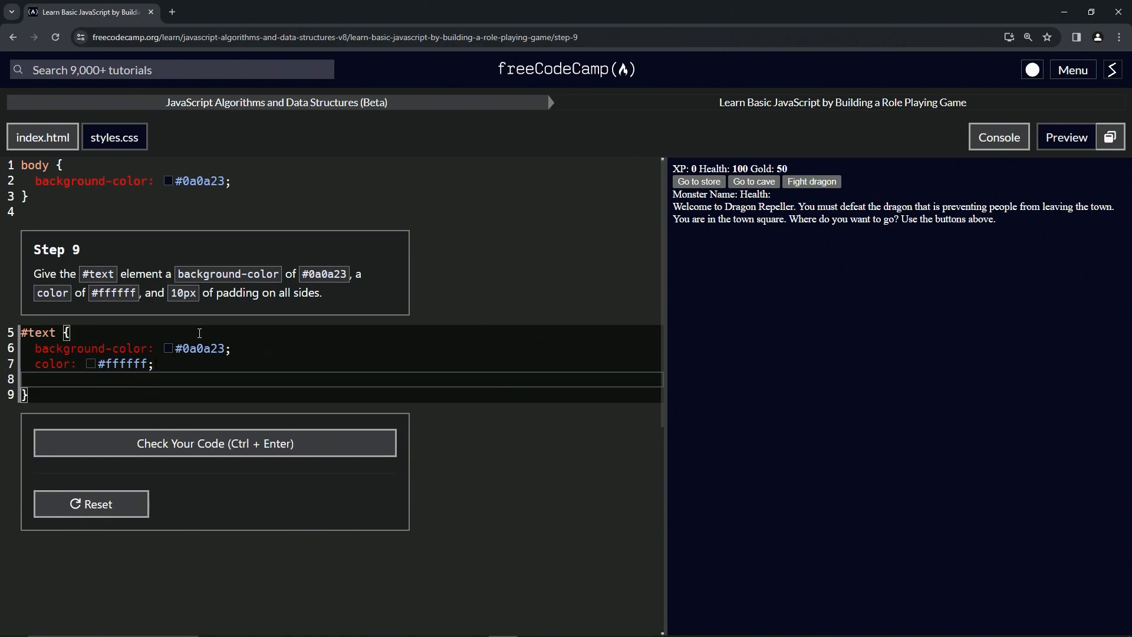
pyautogui.write('paddin')
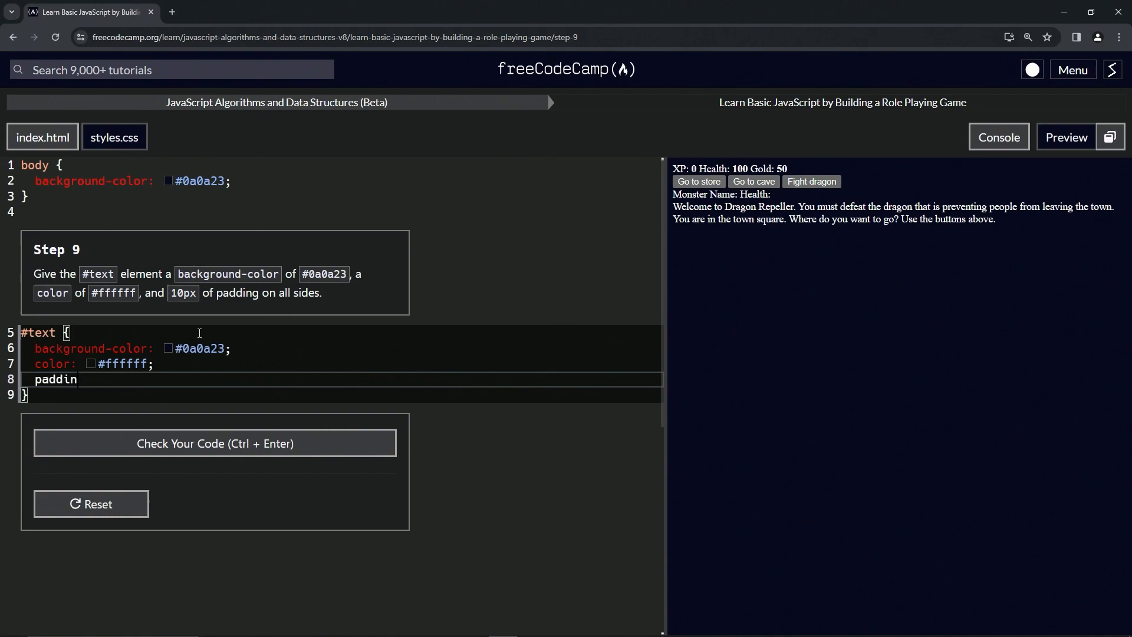
pyautogui.write('g: 10px')
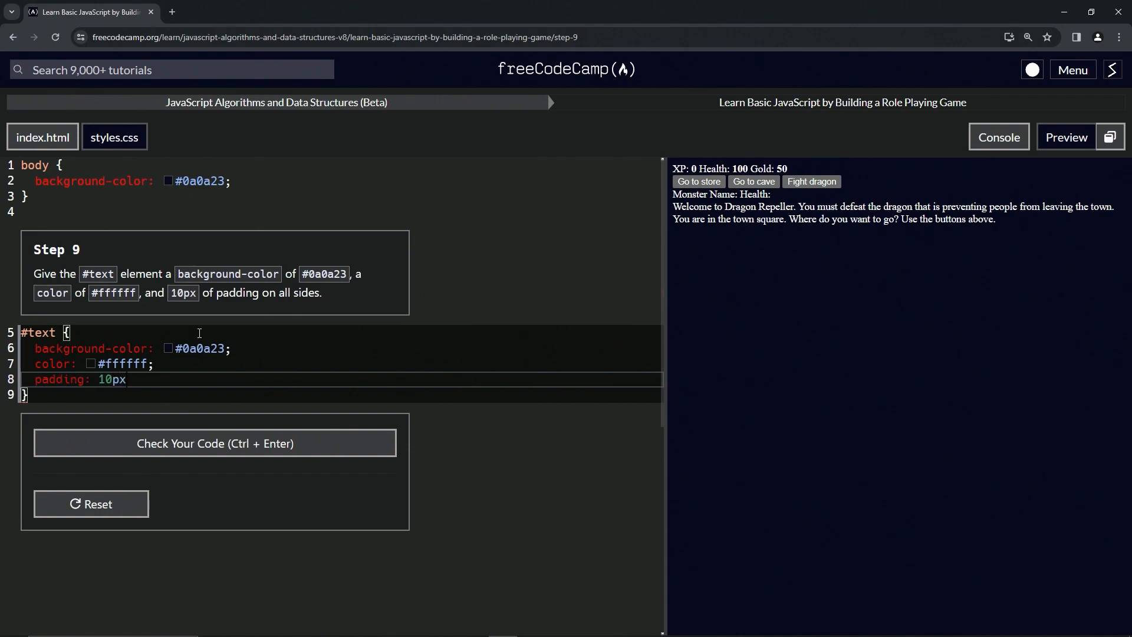
pyautogui.write(';')
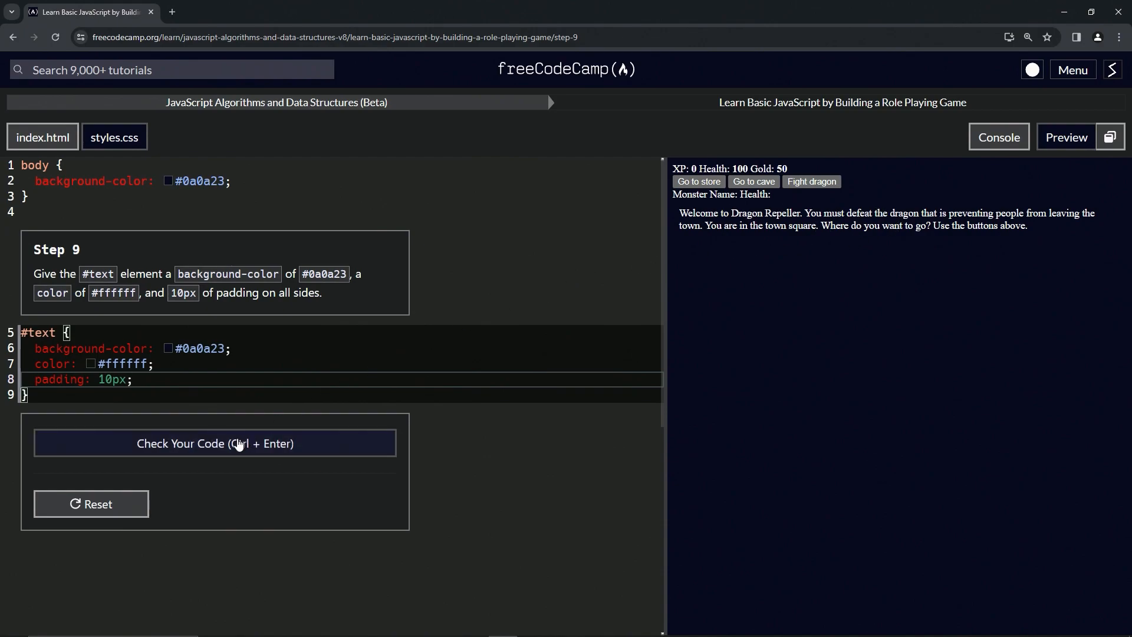
pyautogui.click(215, 444)
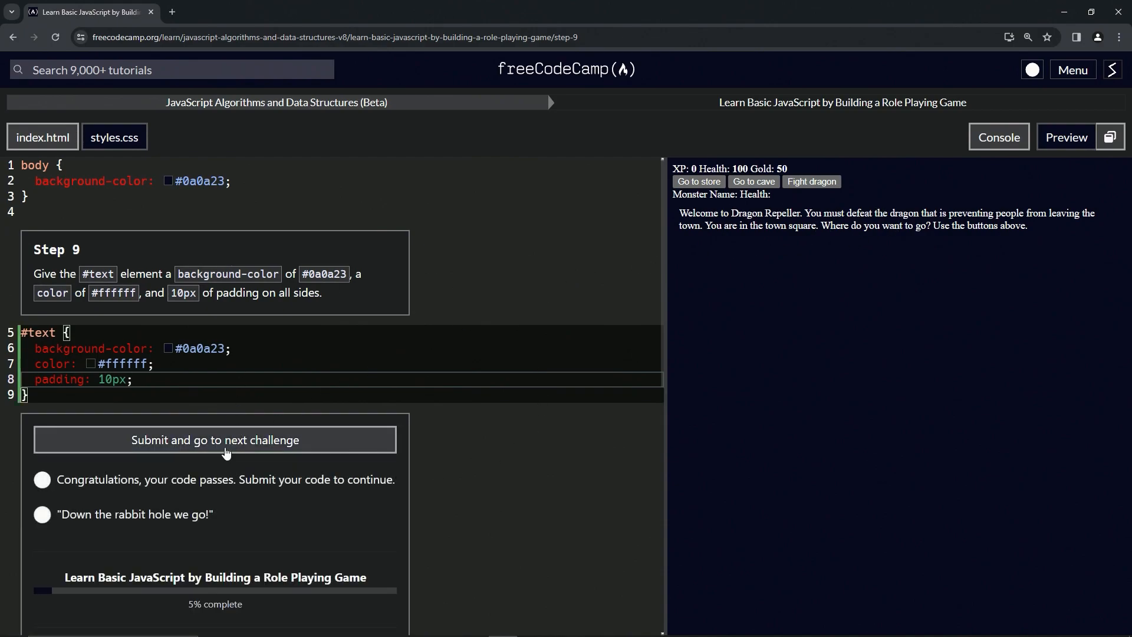
pyautogui.click(214, 439)
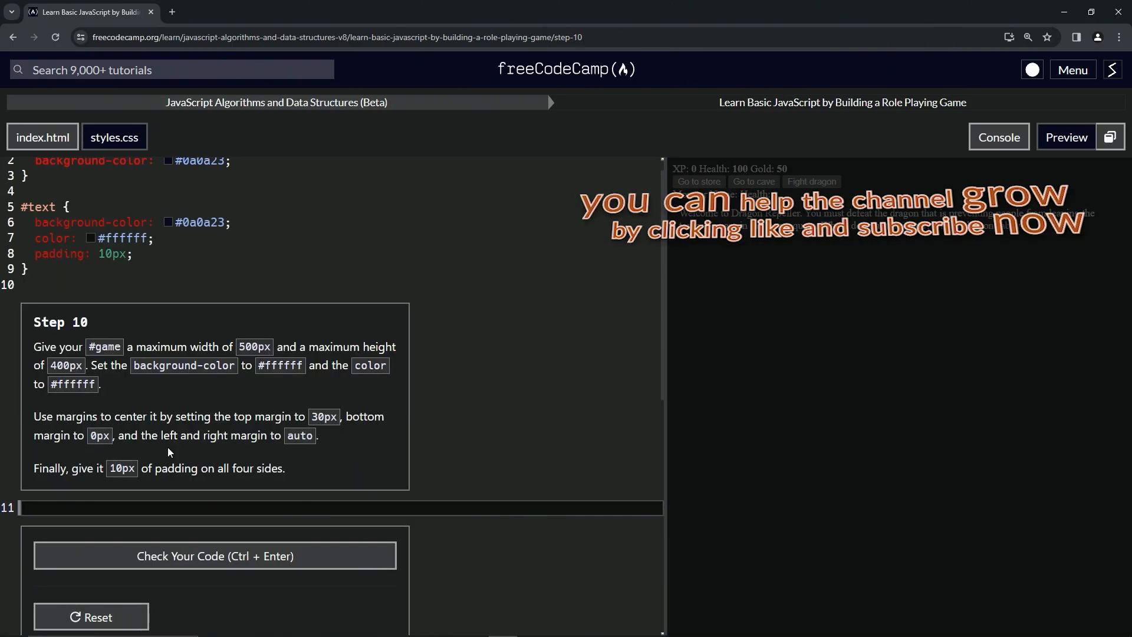